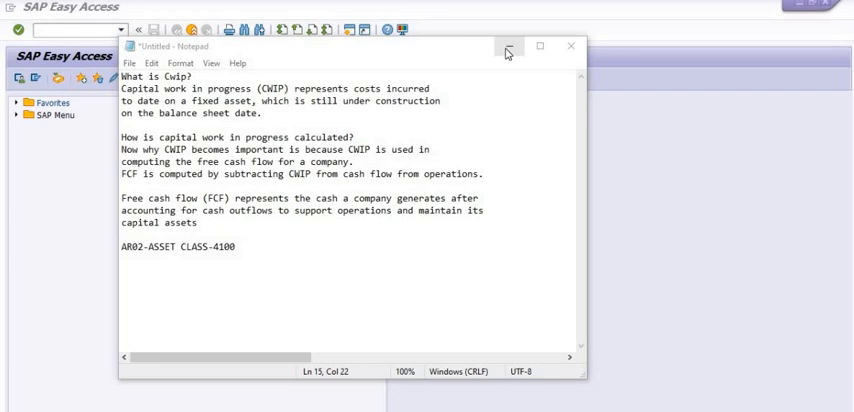
mouse_move(449, 265)
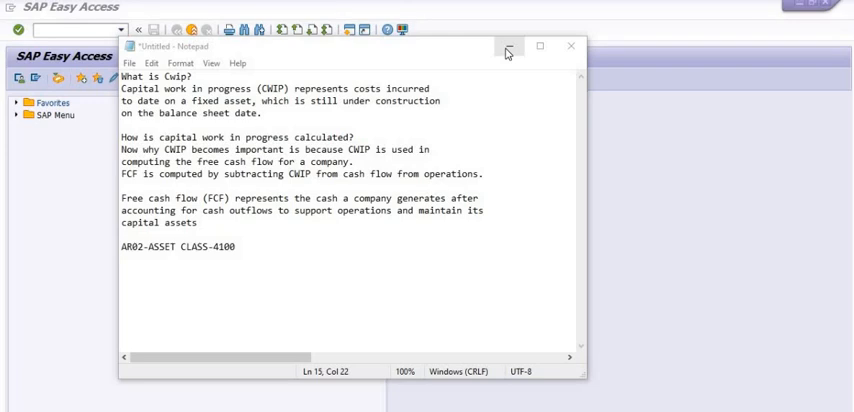
mouse_move(456, 263)
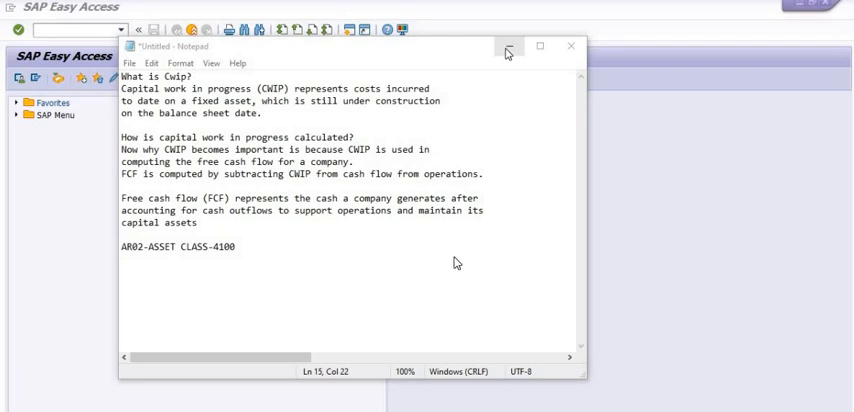
mouse_move(459, 263)
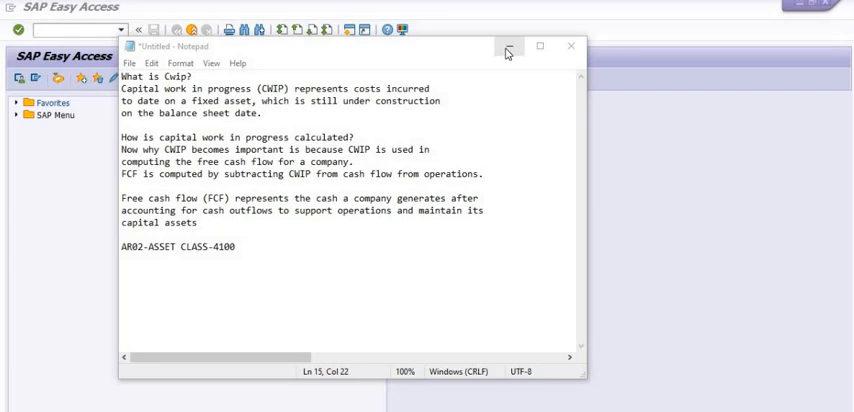
mouse_move(508, 47)
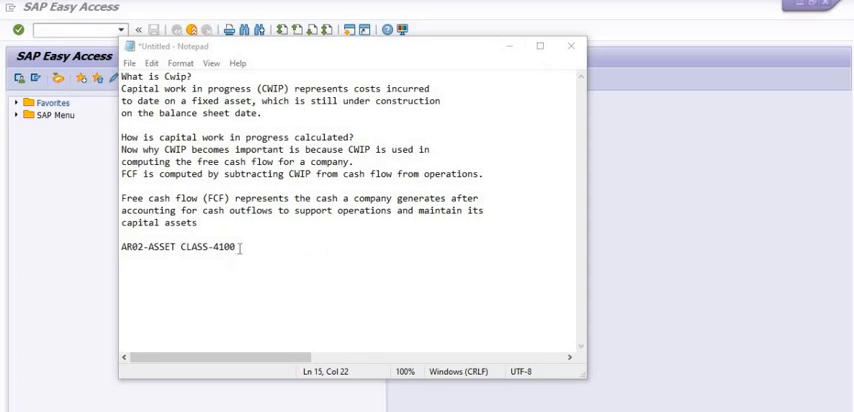
- Note the report code ZPS_WCAP on a new line beneath the AR02 entry in Notepad
click(123, 255)
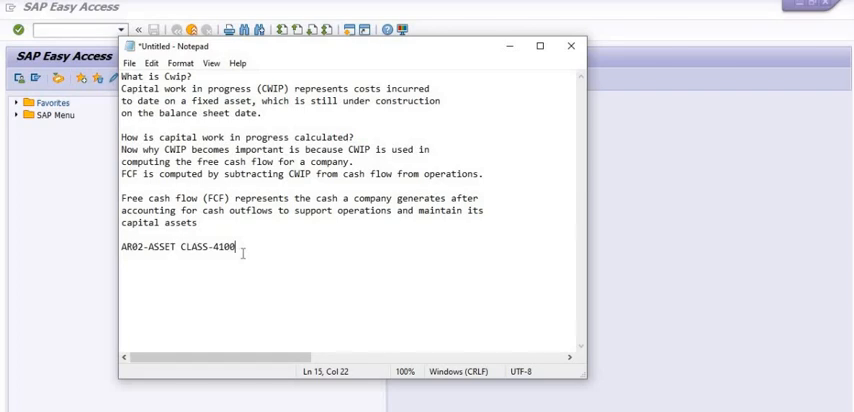
text(Z)
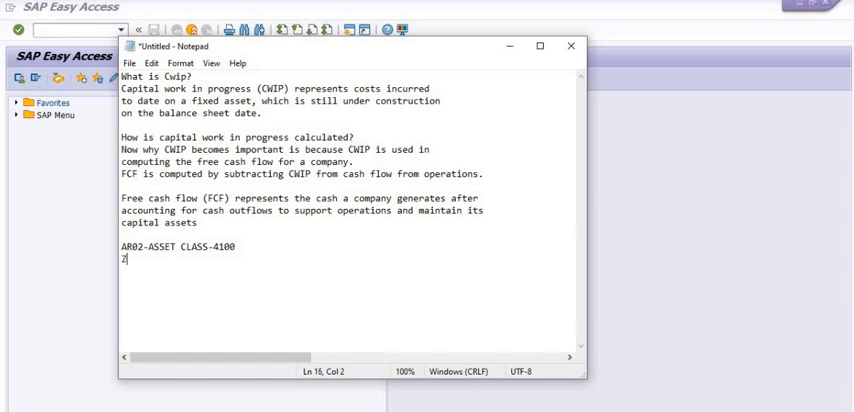
text(PS_)
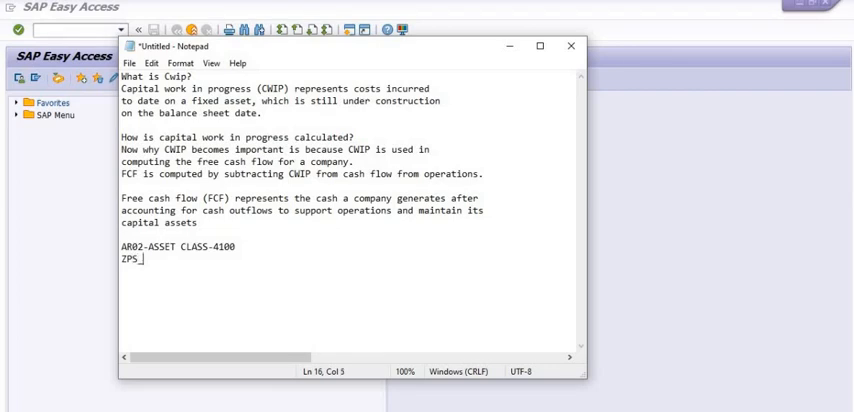
text(WCAP)
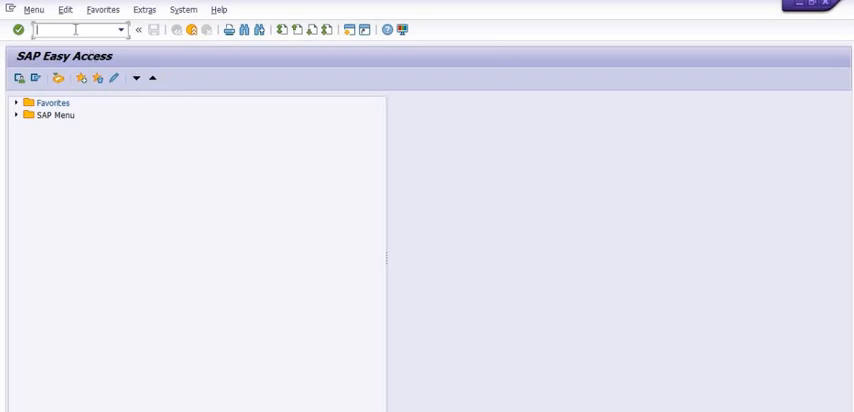
- Run transaction AR02 to reach the Asset History Sheet selection screen
text(AR)
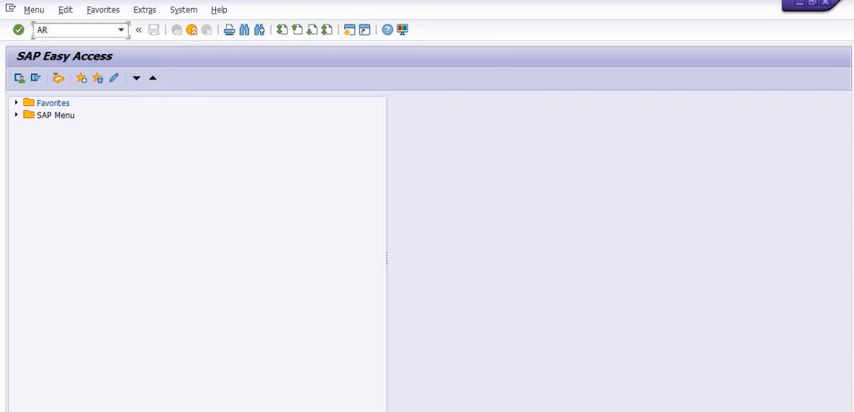
text(AR02)
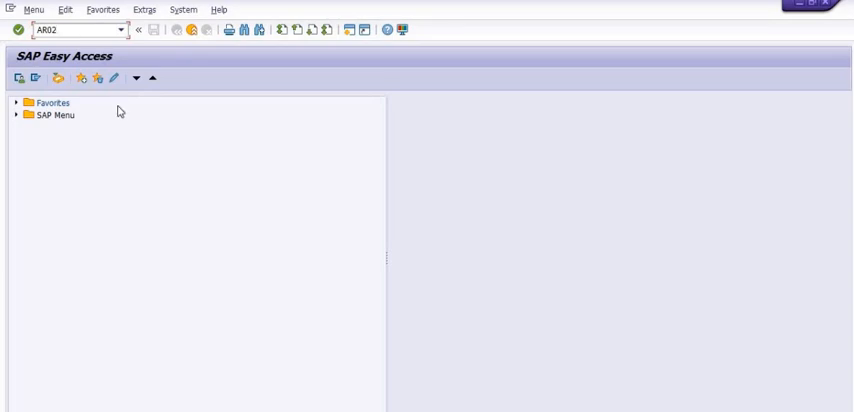
key(Enter)
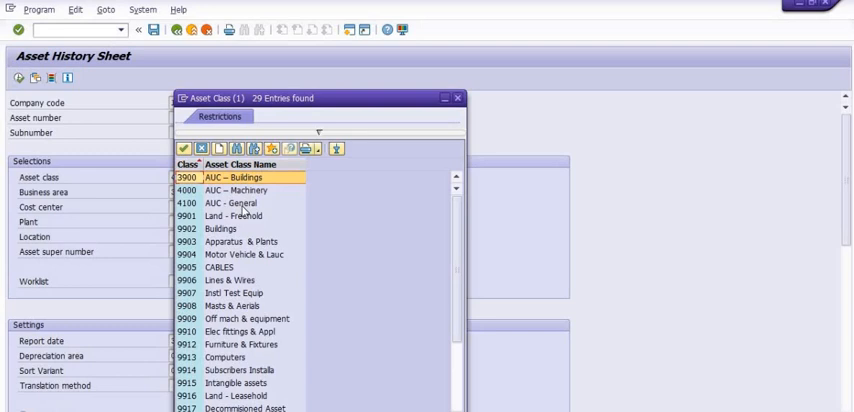
mouse_move(266, 215)
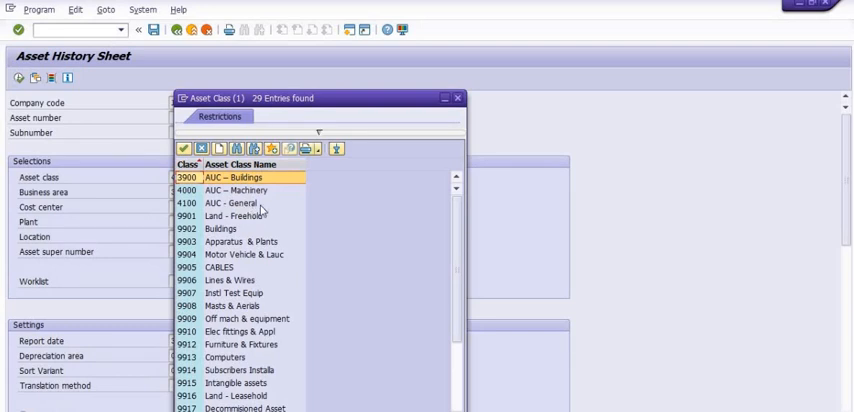
mouse_move(262, 211)
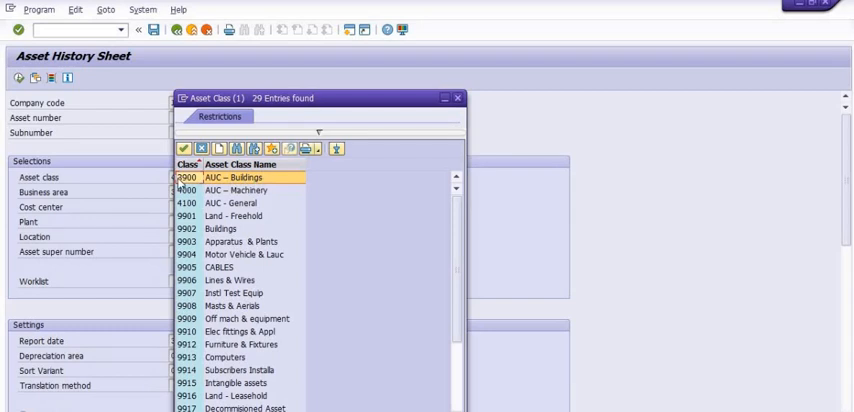
mouse_move(248, 200)
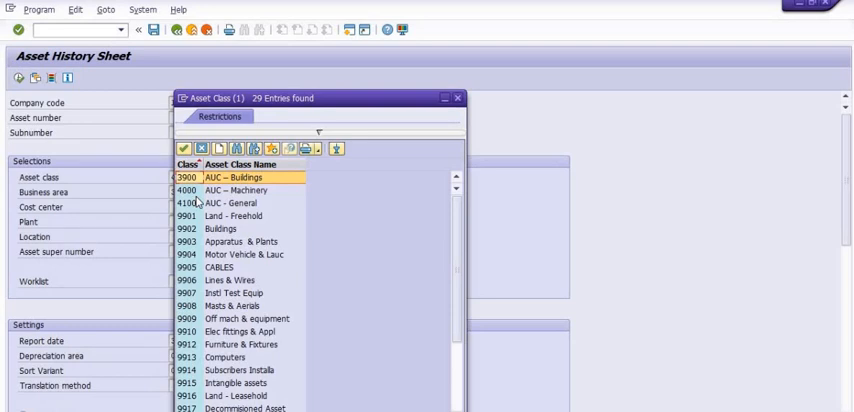
mouse_move(199, 208)
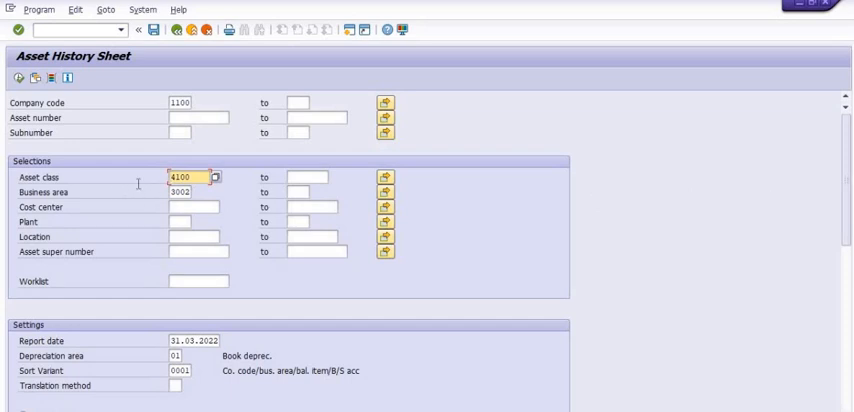
mouse_move(16, 78)
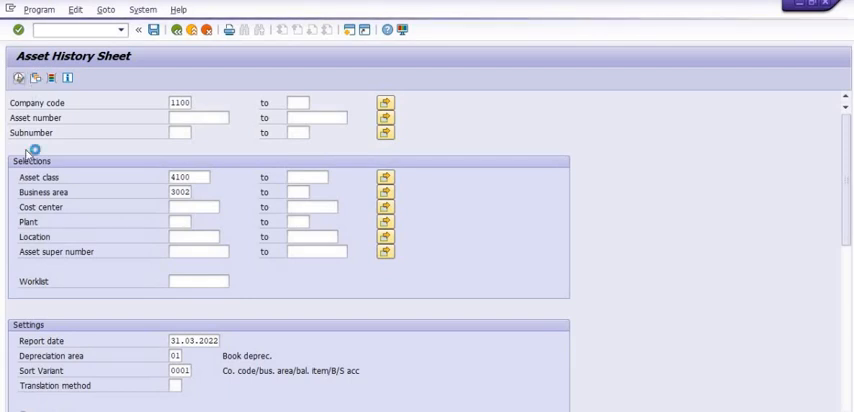
- Sort the class 4100 asset list by APC FY start balance in descending order
click(16, 29)
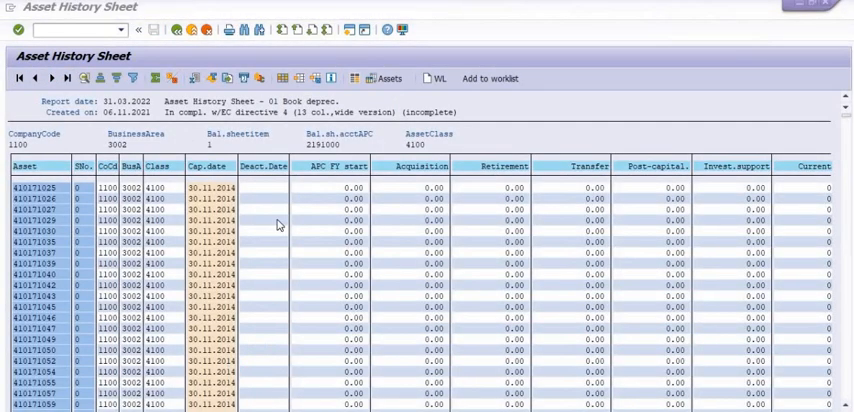
mouse_move(66, 194)
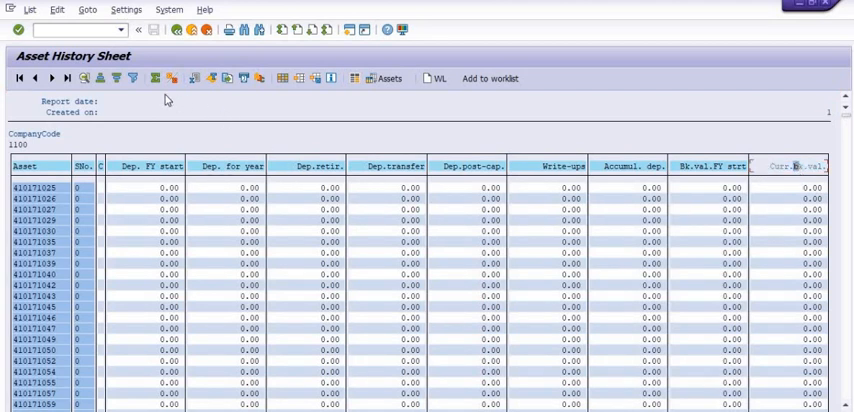
mouse_move(117, 78)
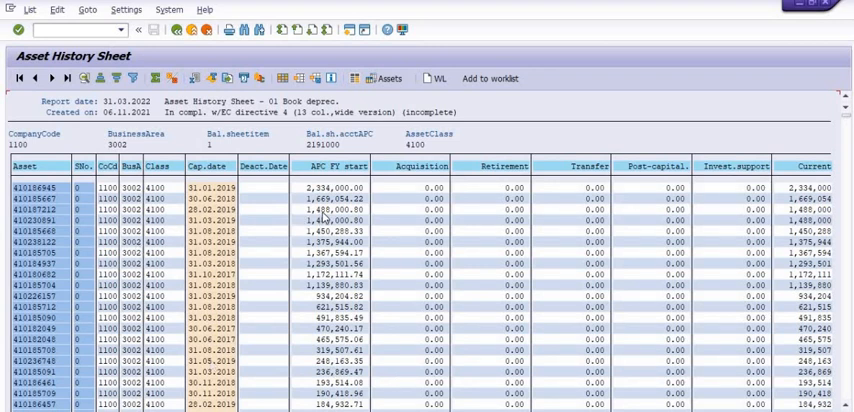
mouse_move(325, 216)
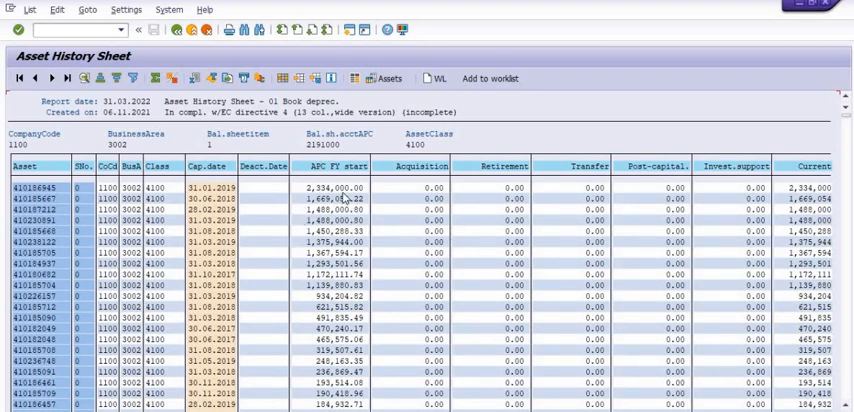
mouse_move(145, 128)
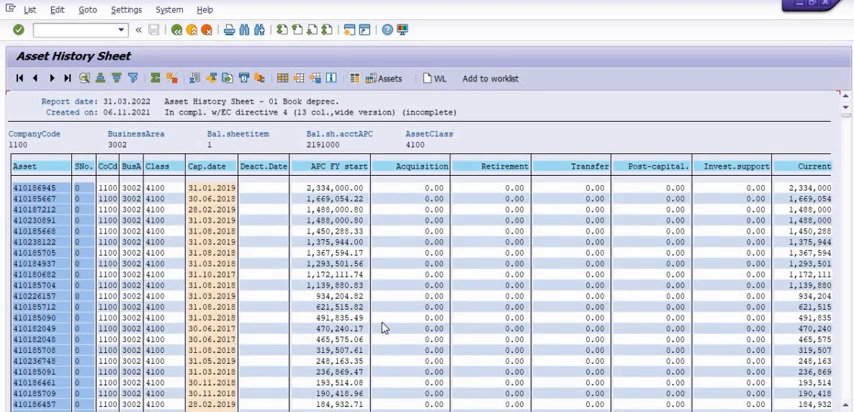
mouse_move(570, 86)
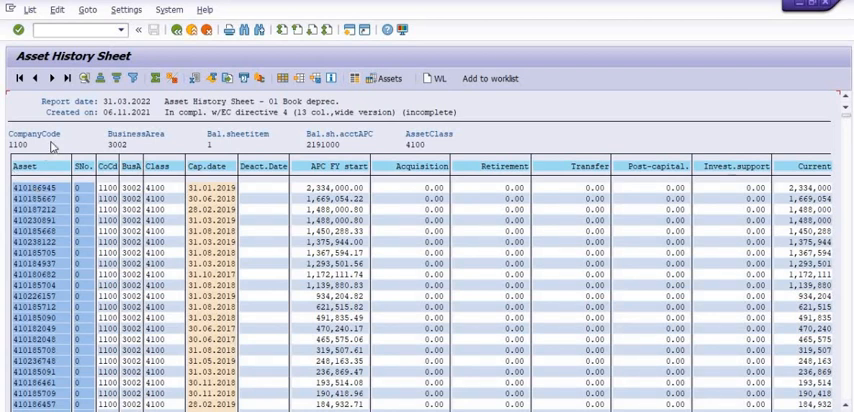
mouse_move(297, 145)
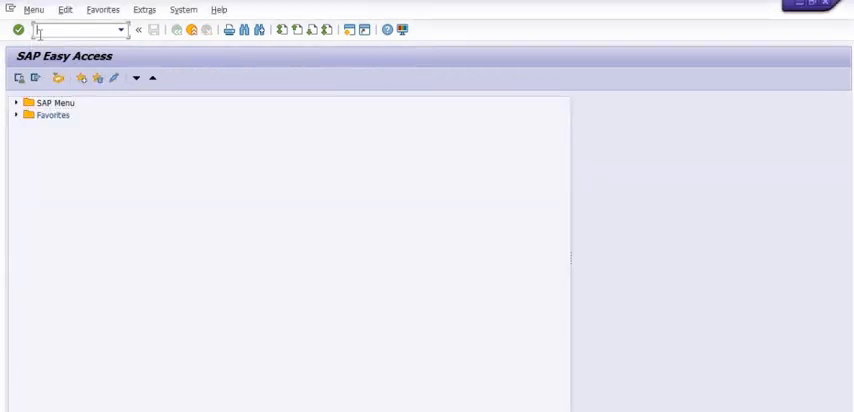
- Run transaction ZPS_WCAP to reach the WBS Capitalization Report selection screen
text(ZPA)
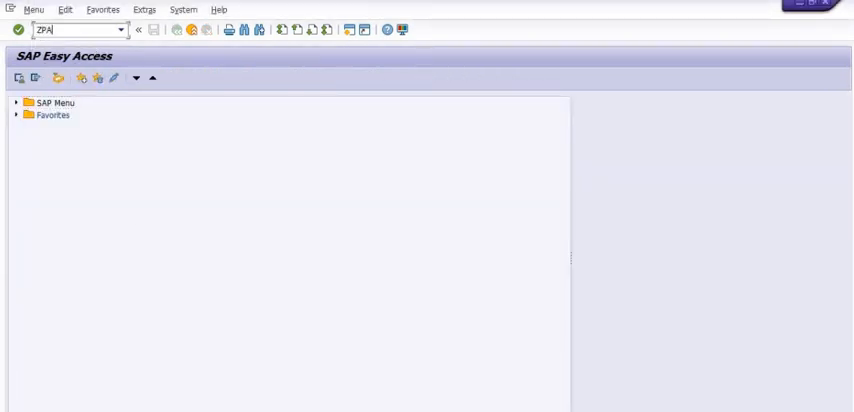
text(ZPS_)
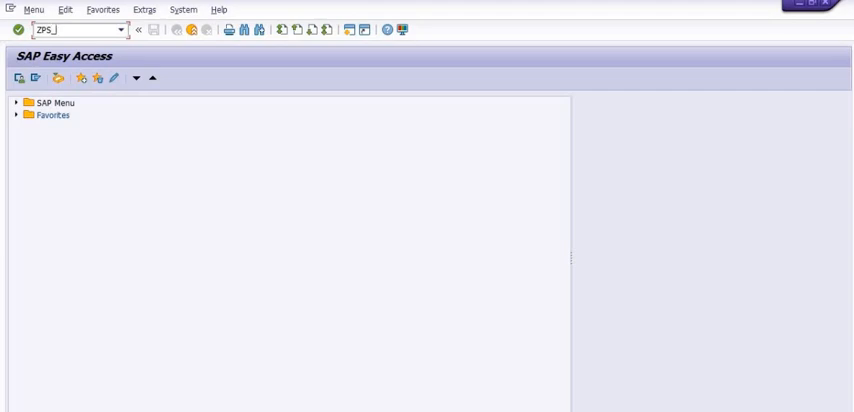
text(WCAP)
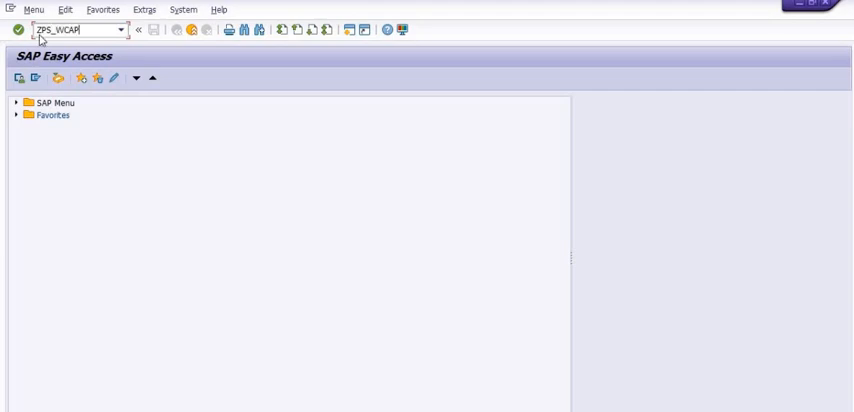
key(Enter)
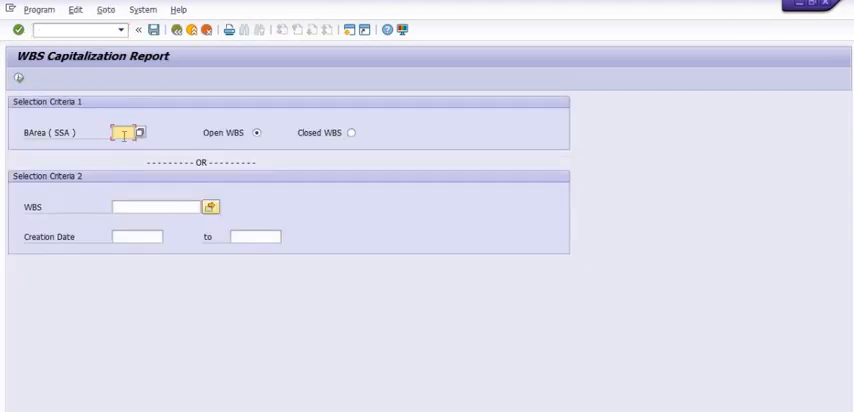
- Execute the report for business area 3002 with Open WBS kept selected
text(3002)
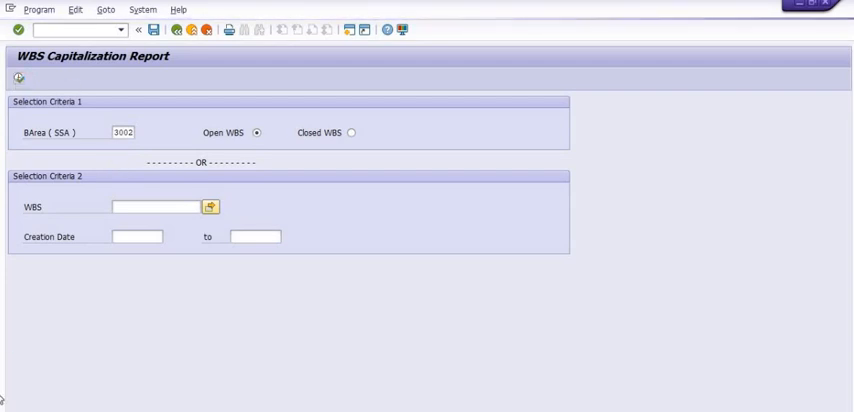
click(19, 77)
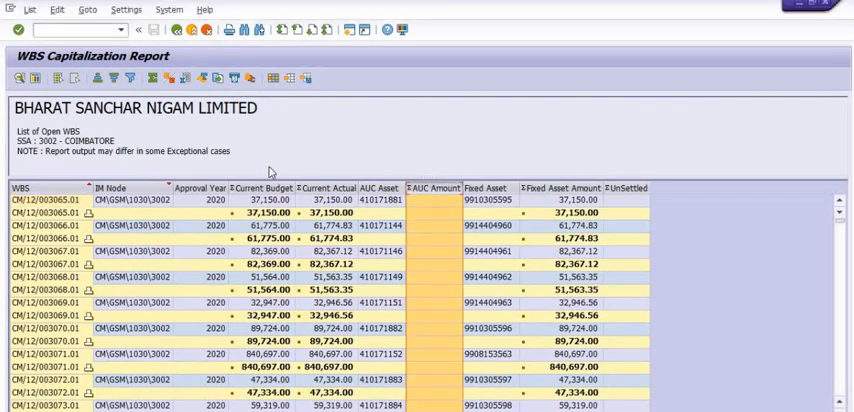
mouse_move(115, 78)
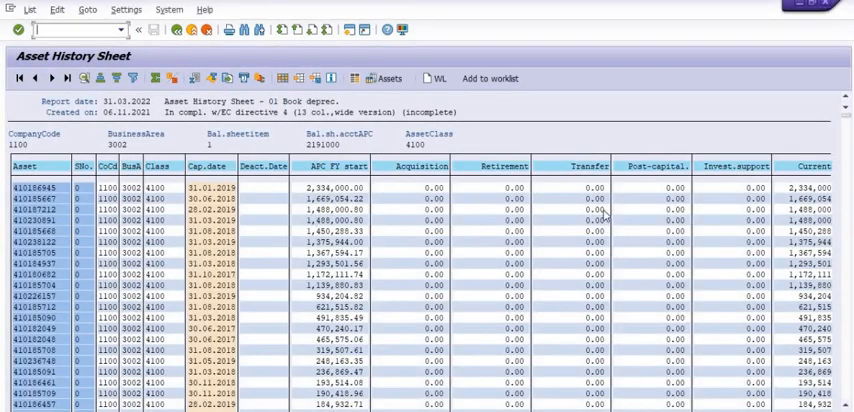
mouse_move(169, 201)
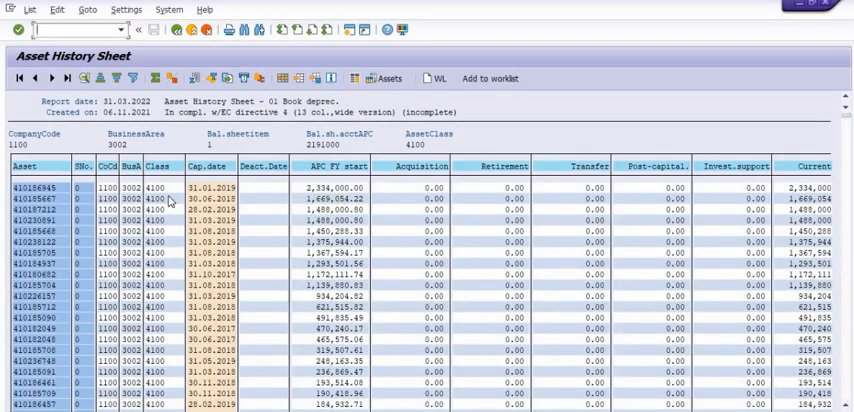
mouse_move(328, 208)
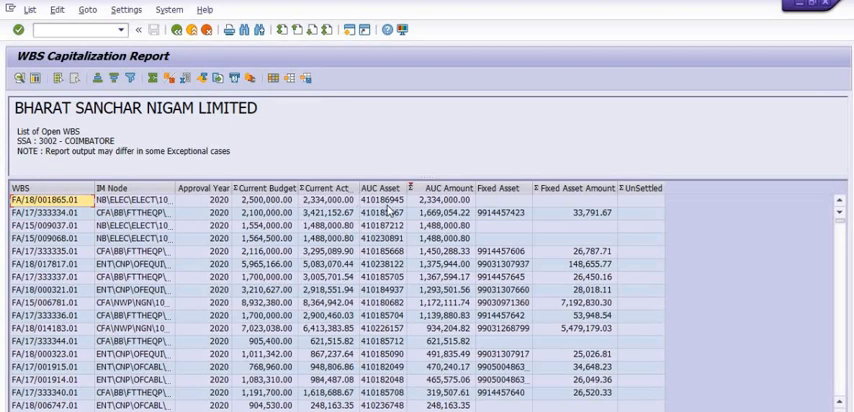
mouse_move(392, 216)
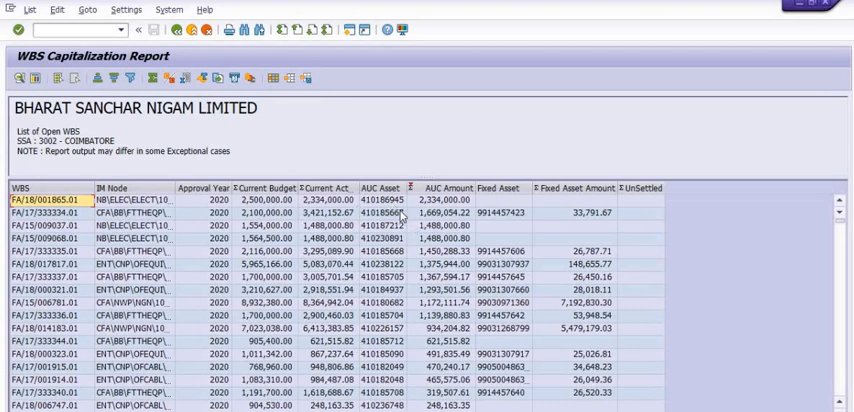